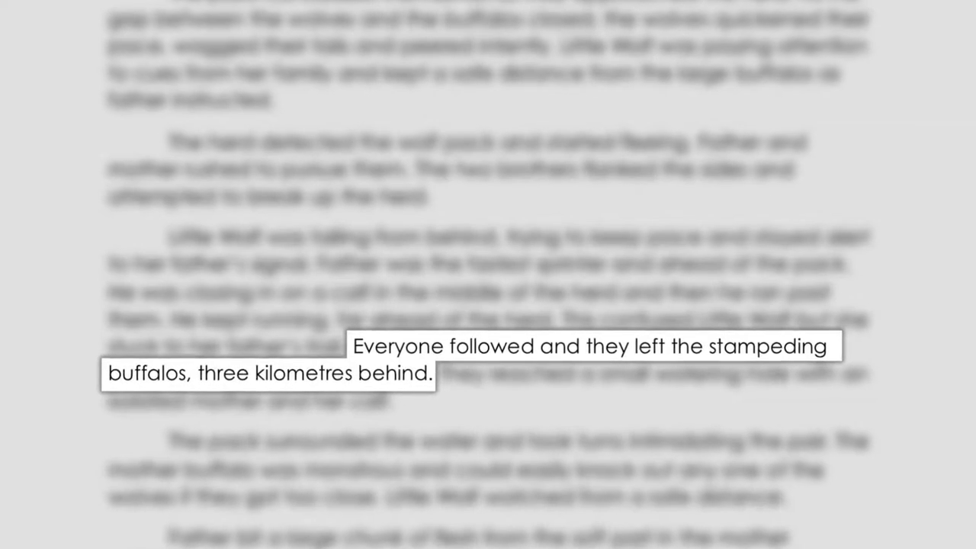
scroll("up", 3)
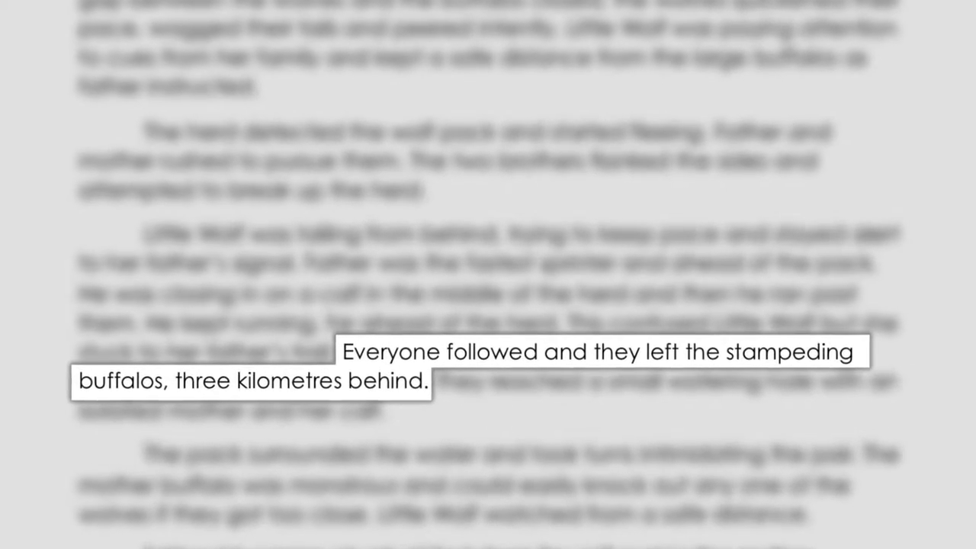